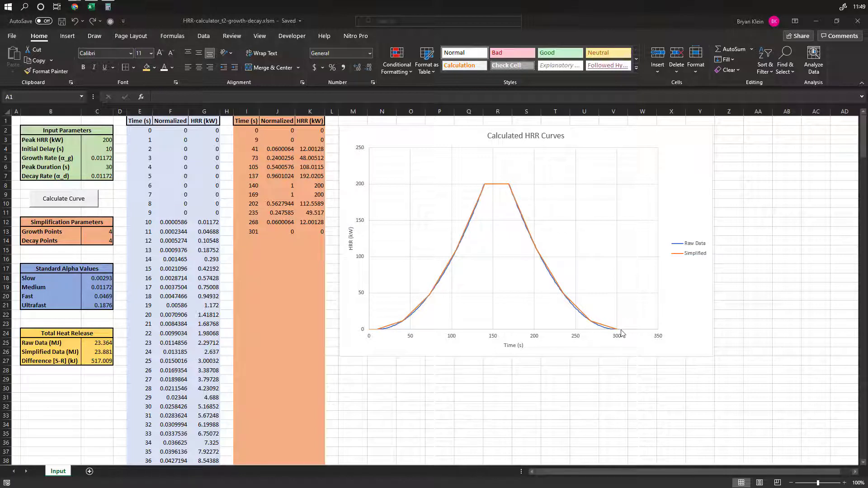
mouse_move(360, 235)
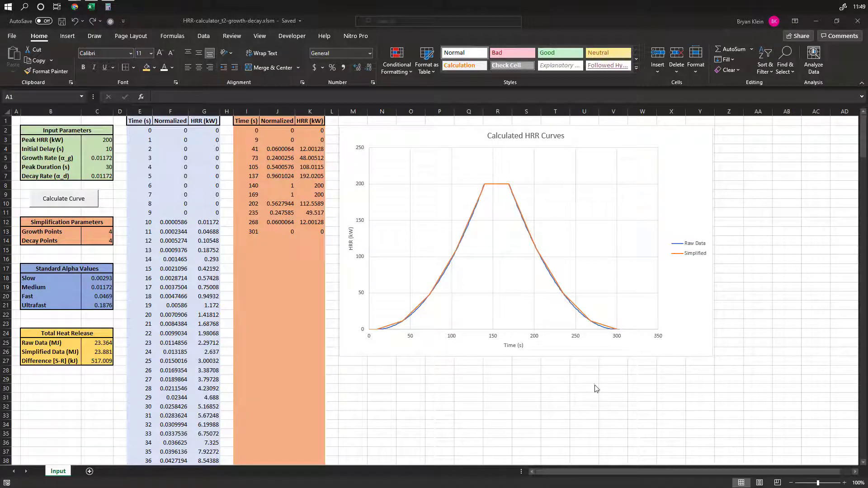
mouse_move(143, 209)
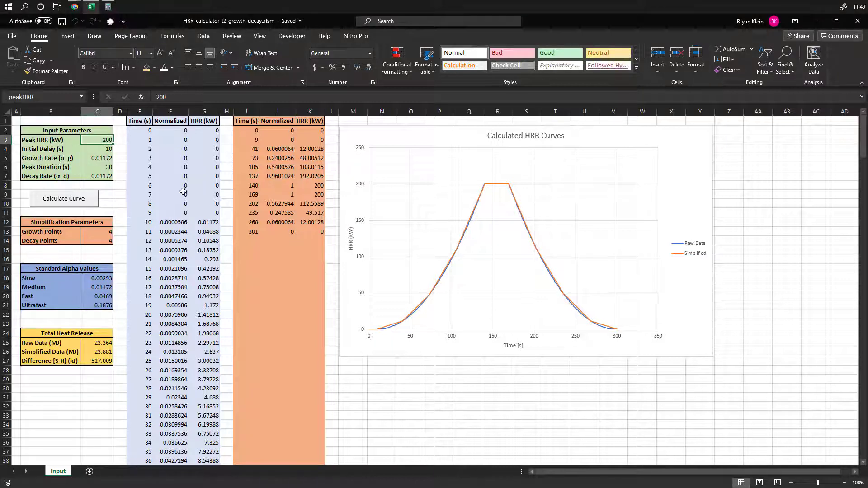
- Review the named Initial Delay, Growth Rate, Peak Duration, Decay Rate and Growth Points inputs
click(97, 148)
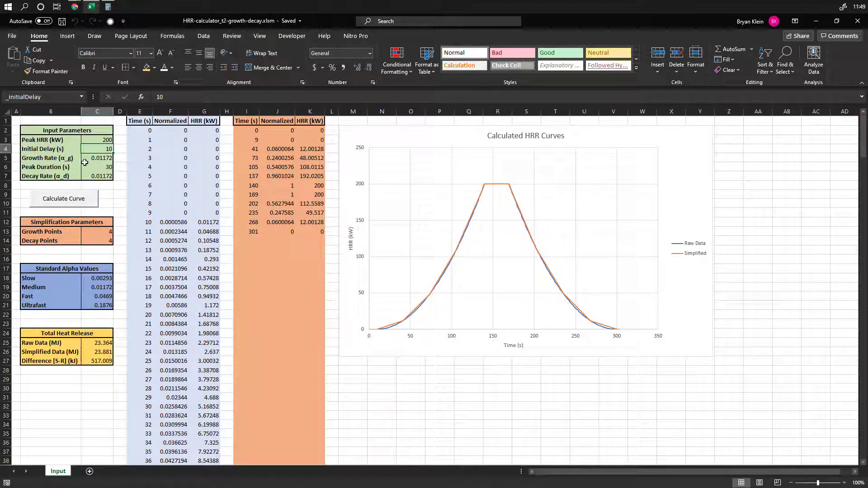
click(97, 158)
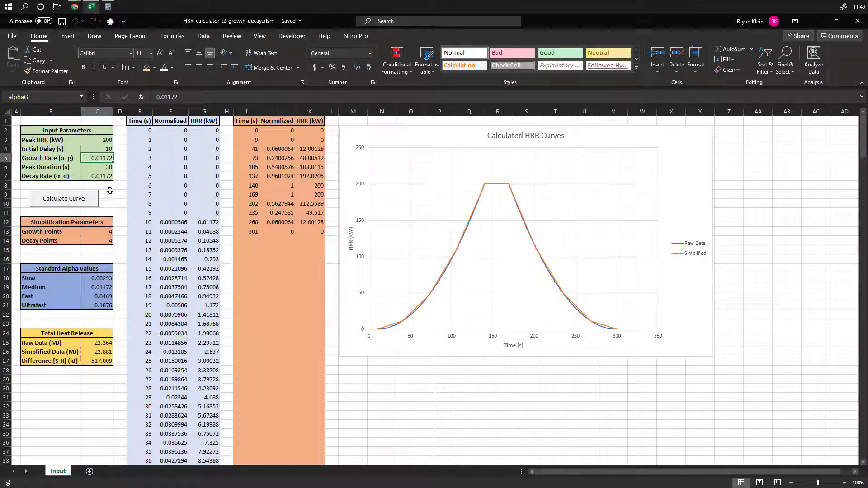
click(98, 167)
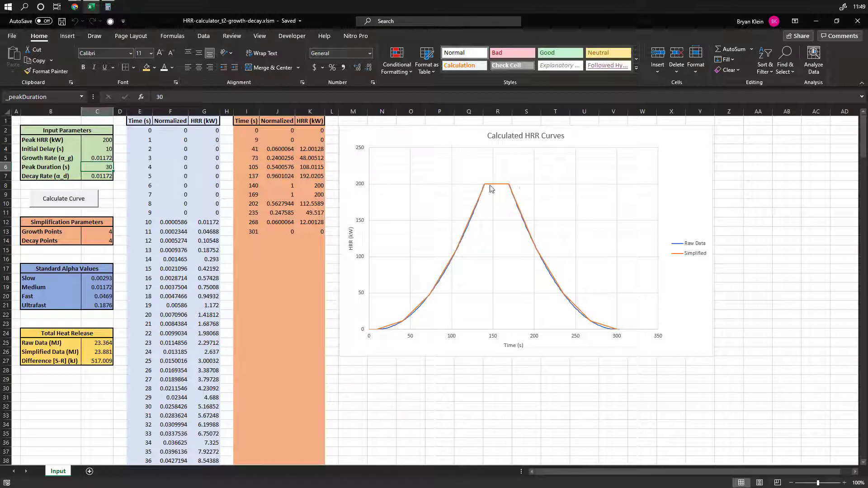
click(97, 176)
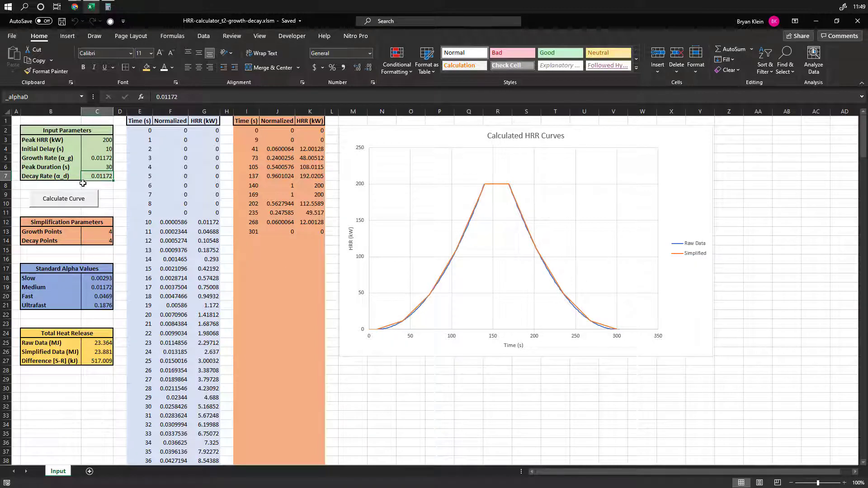
click(97, 232)
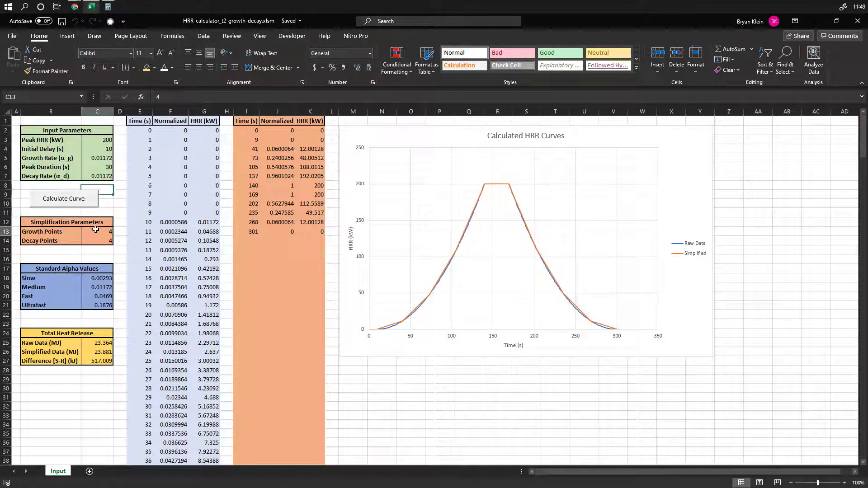
click(97, 232)
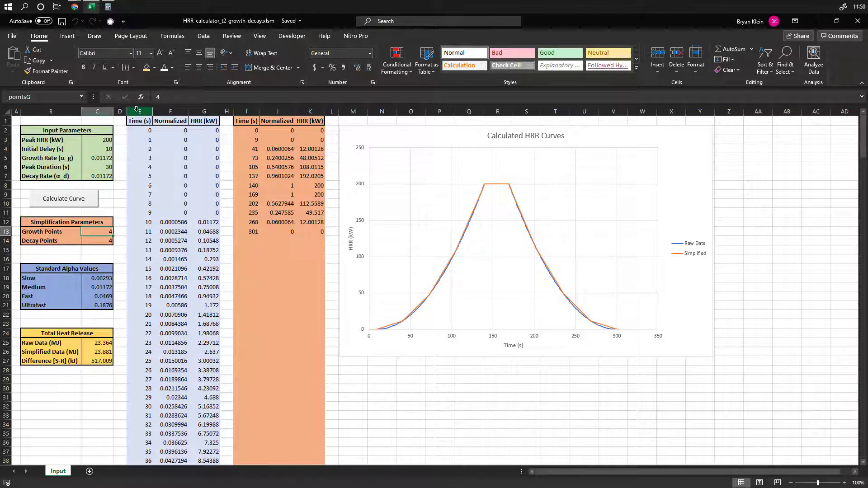
- Inspect the raw and simplified HRR columns, then recalculate with 5 growth and decay points
click(139, 121)
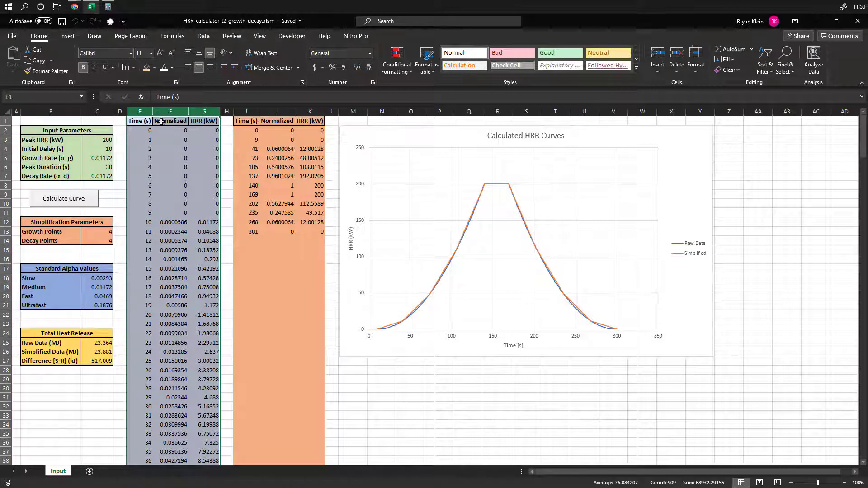
click(170, 111)
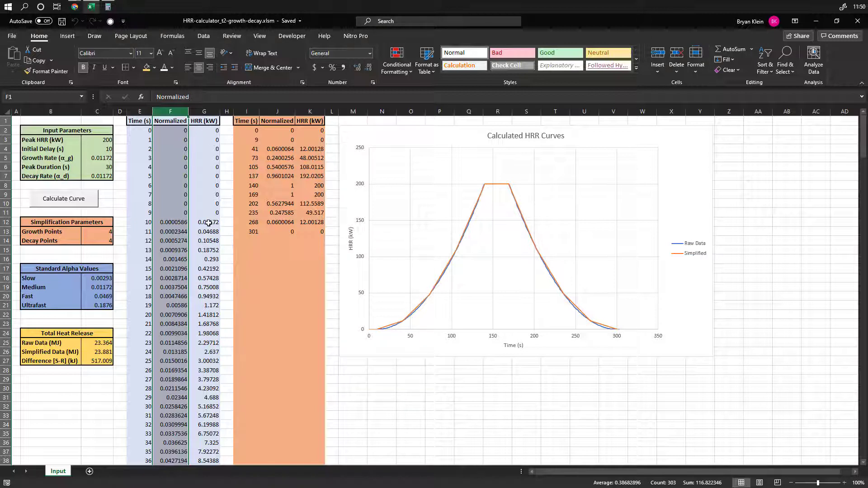
click(204, 222)
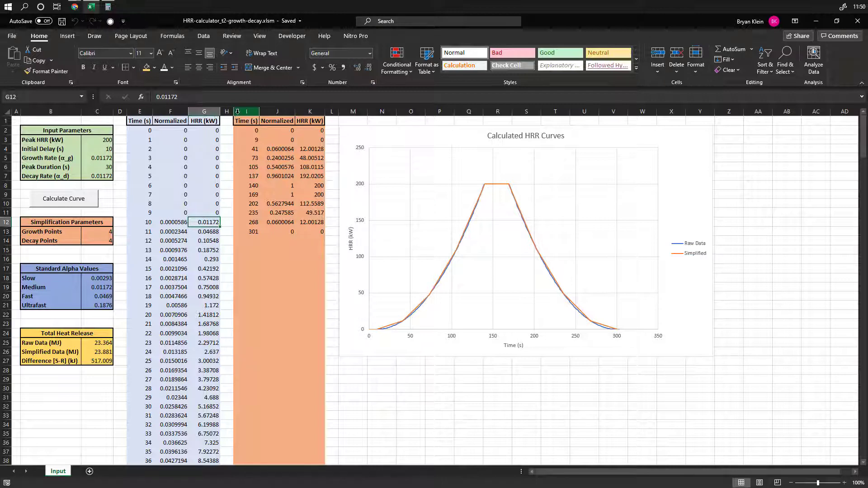
click(277, 111)
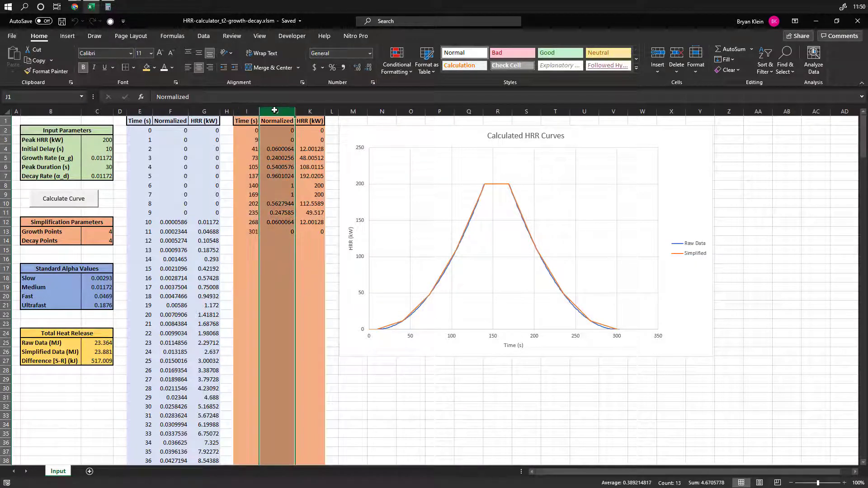
click(310, 111)
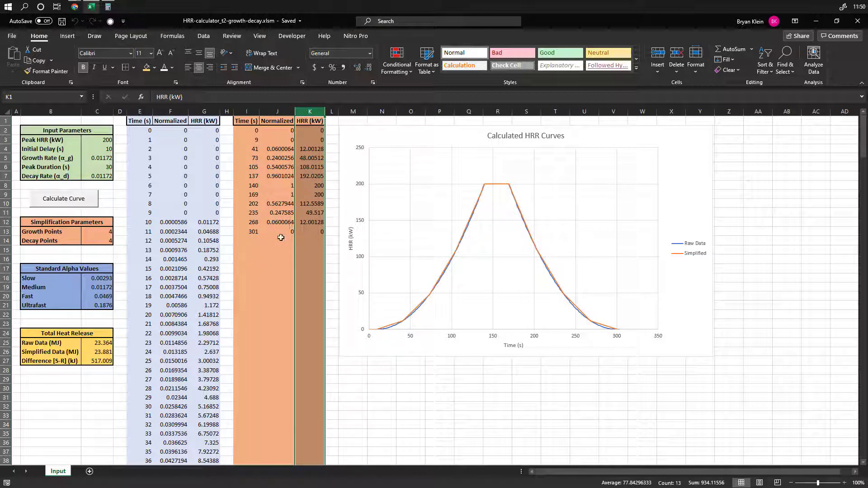
click(277, 240)
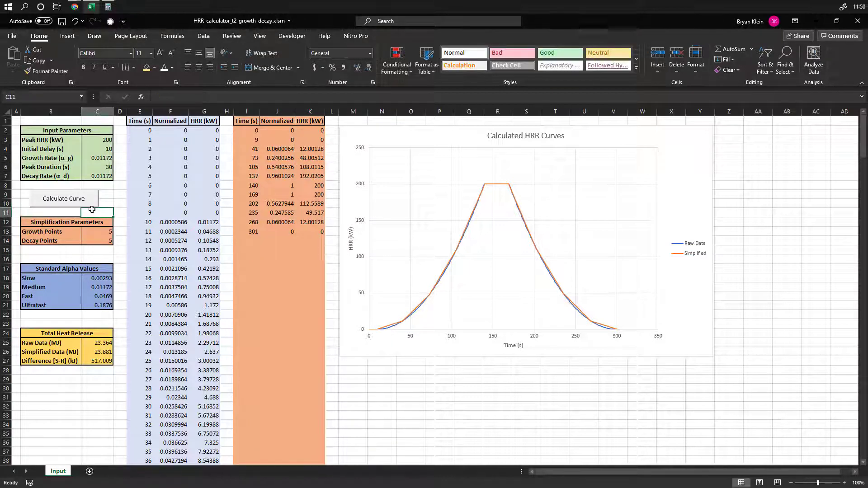
click(63, 198)
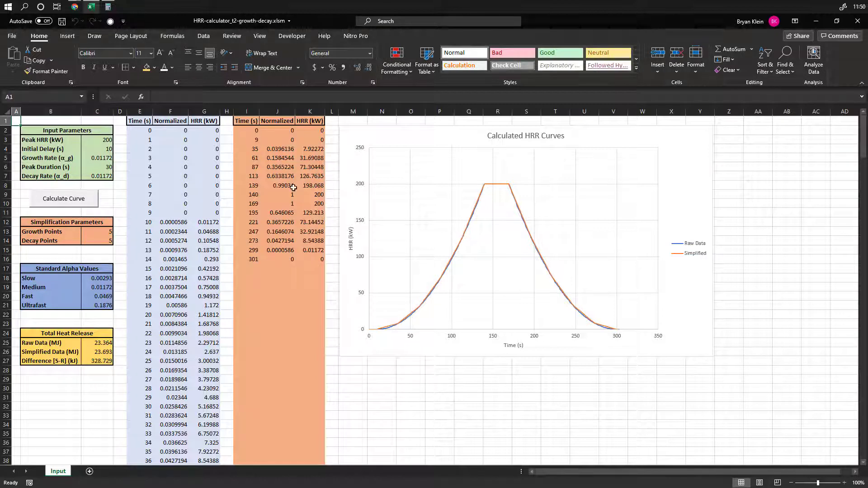
mouse_move(291, 187)
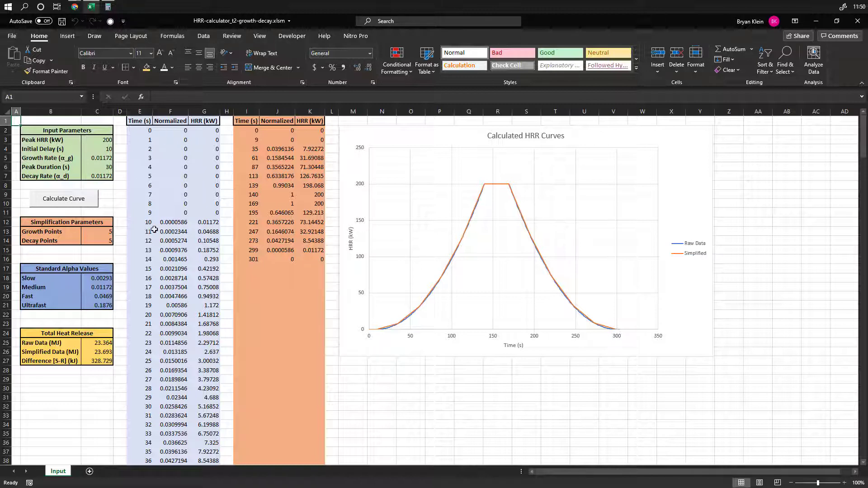
mouse_move(178, 224)
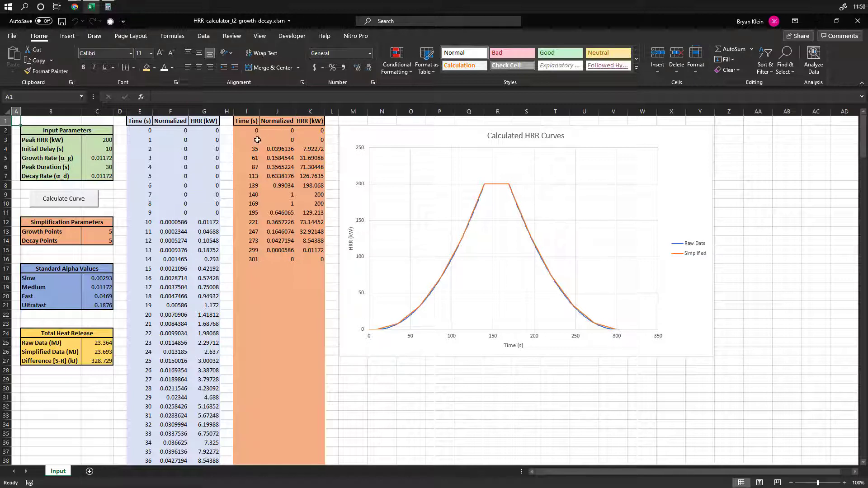
click(247, 130)
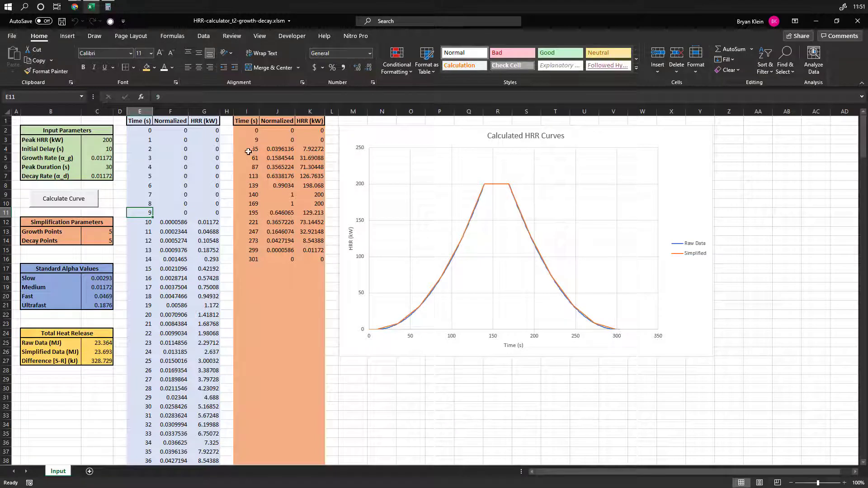
click(276, 149)
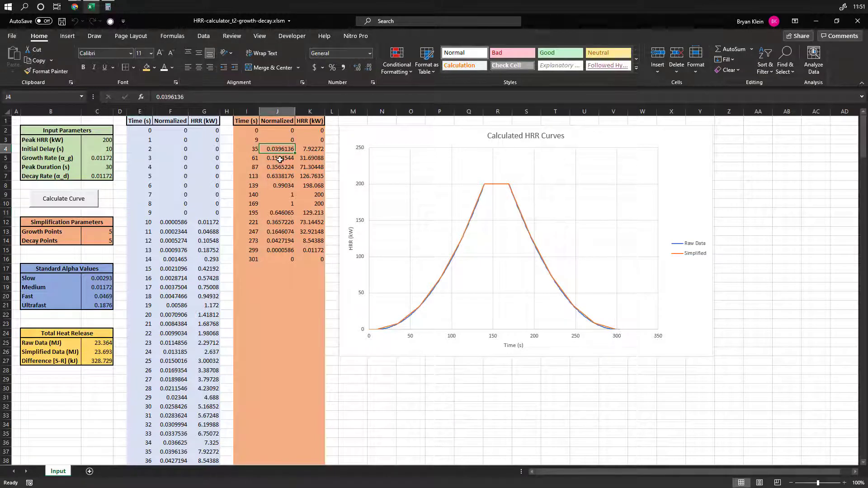
click(276, 175)
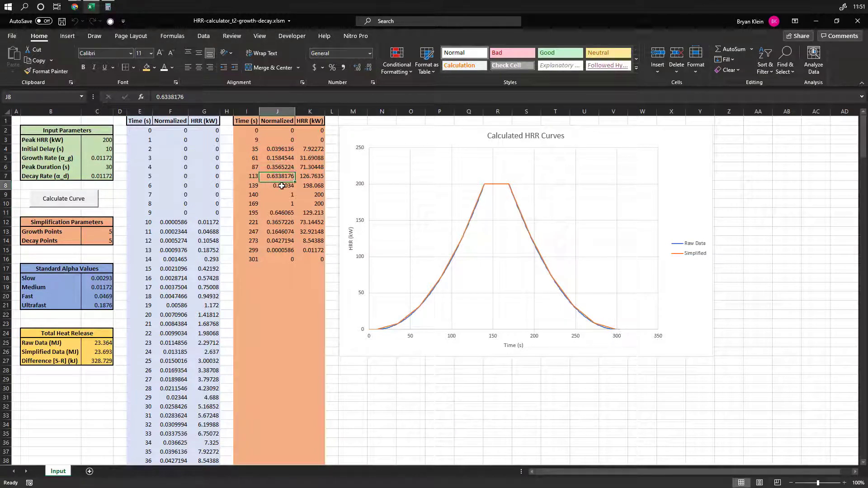
click(277, 186)
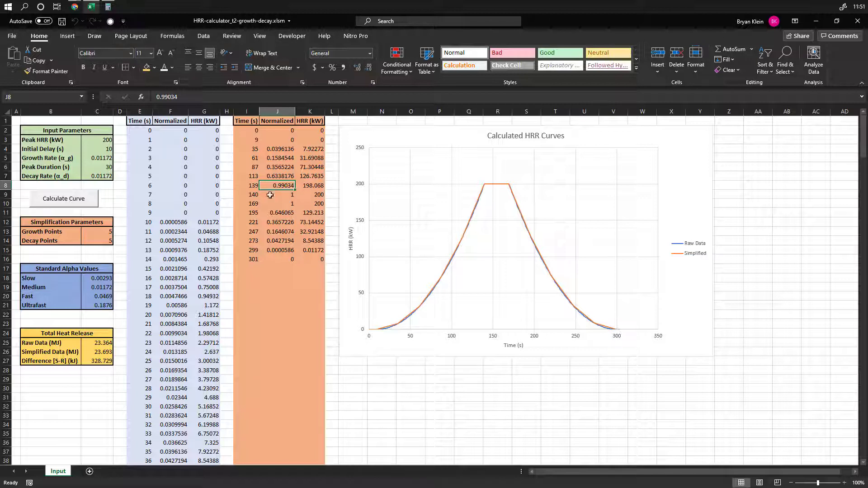
click(277, 195)
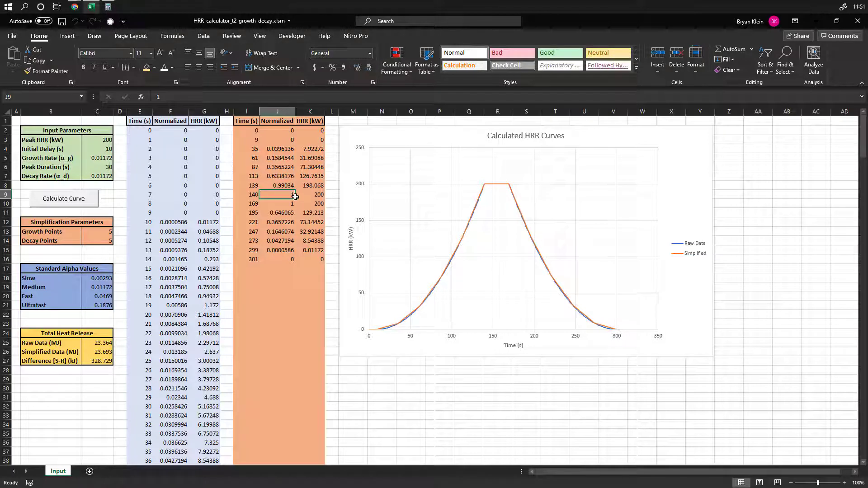
click(310, 195)
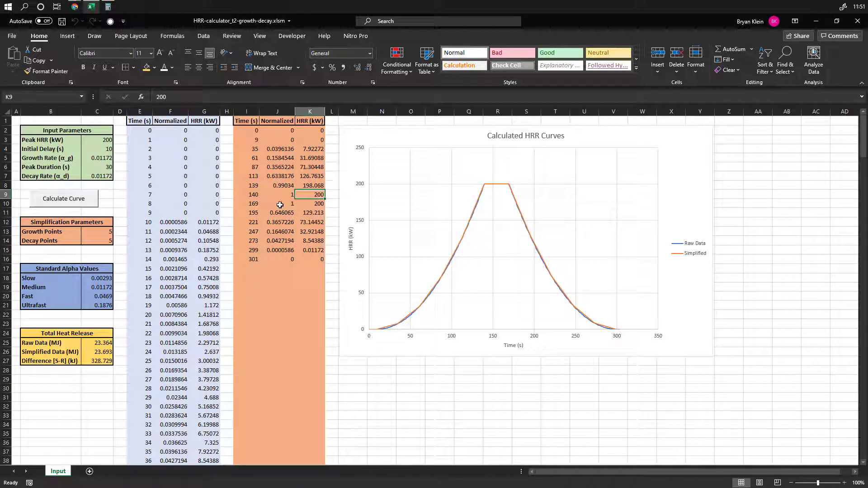
click(277, 203)
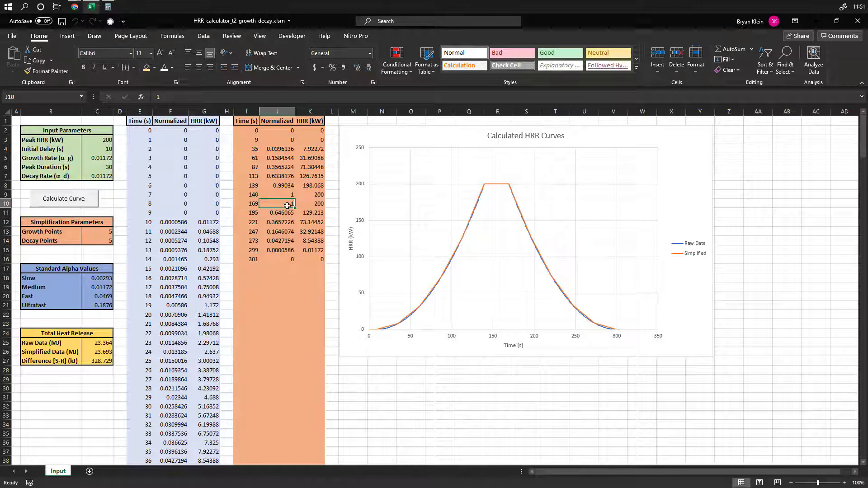
click(277, 232)
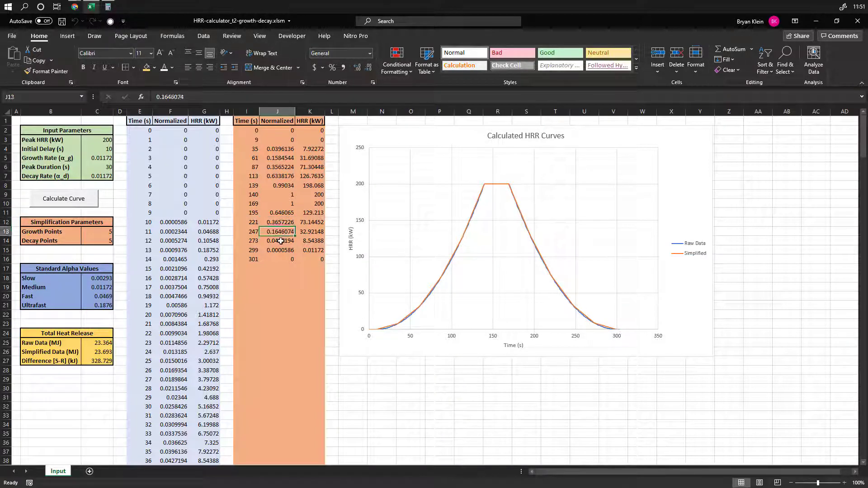
click(276, 250)
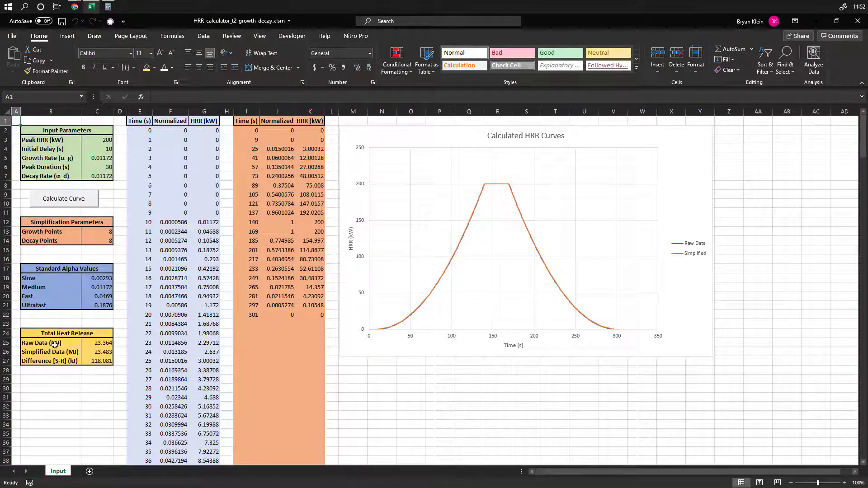
- Review the Raw Data total heat release of 23.364 MJ
click(50, 342)
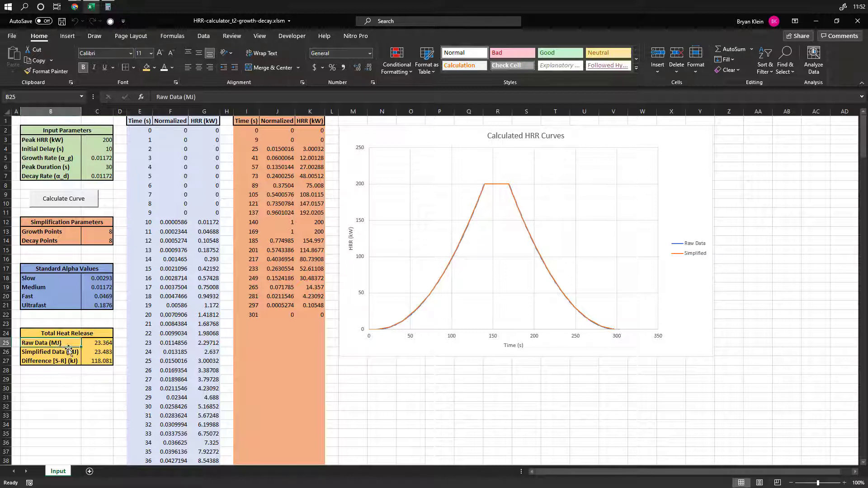
click(97, 343)
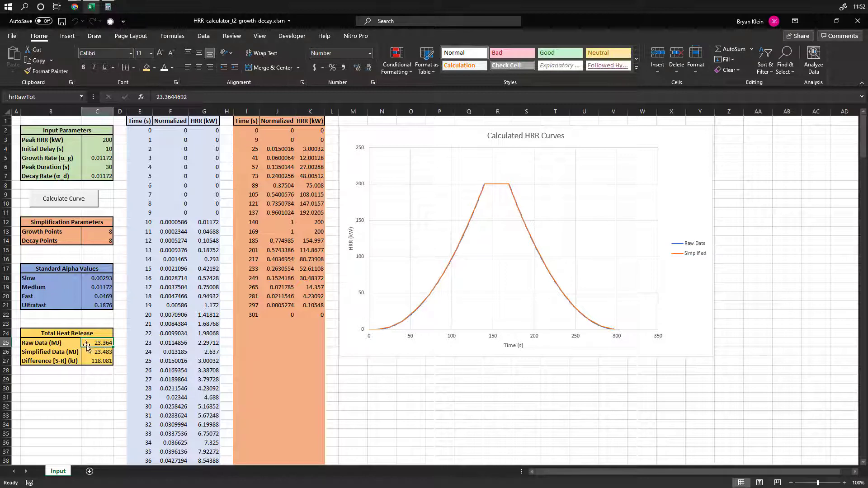
mouse_move(553, 348)
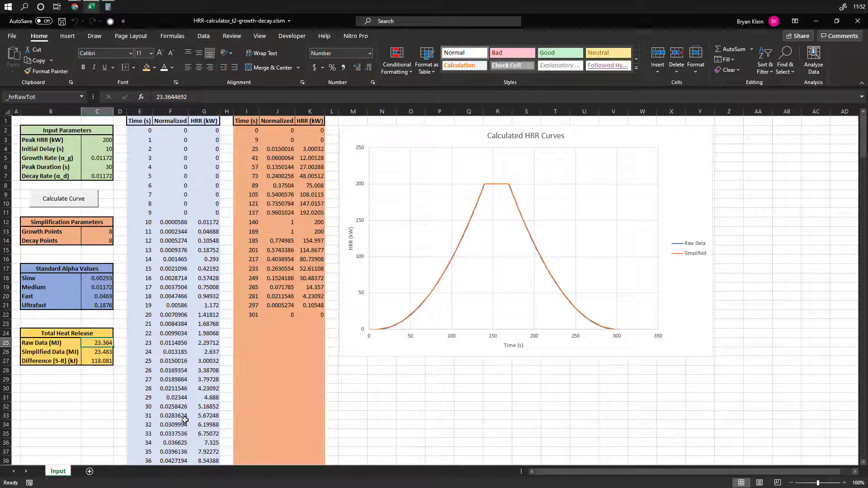
click(97, 352)
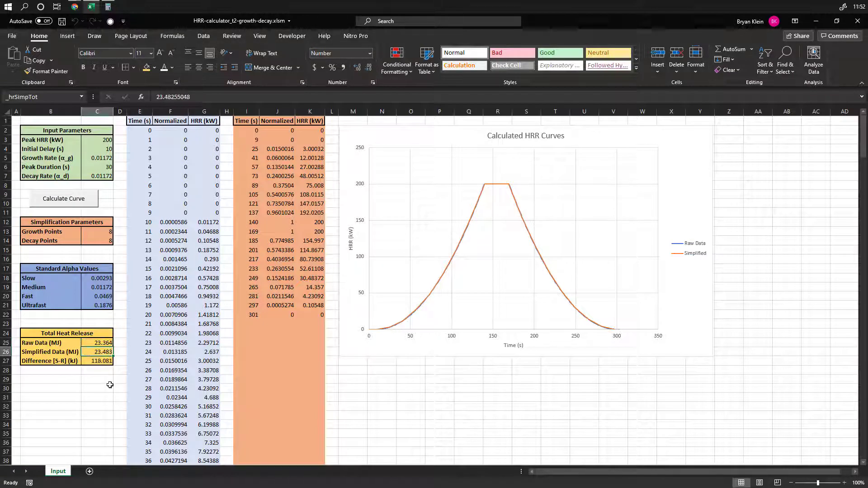
mouse_move(271, 327)
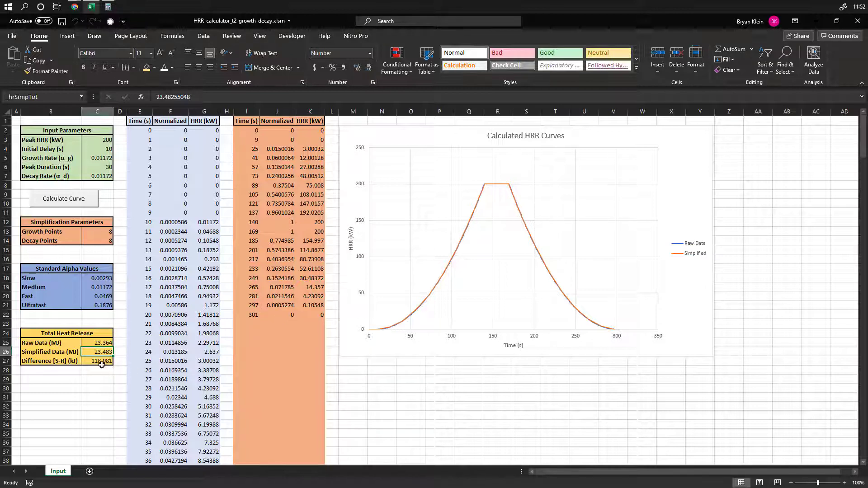
click(96, 360)
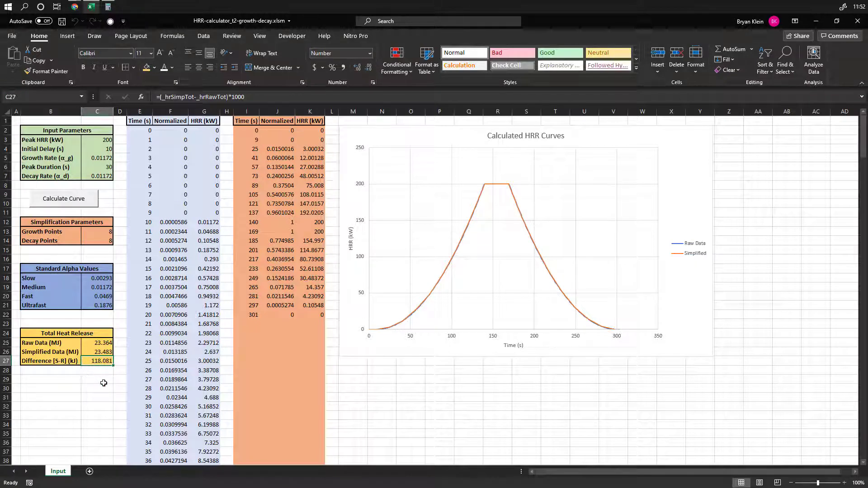
click(50, 361)
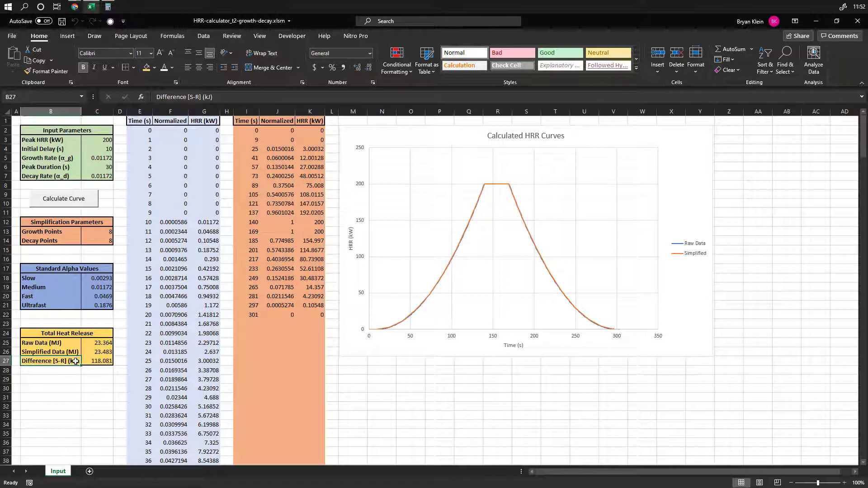
click(98, 360)
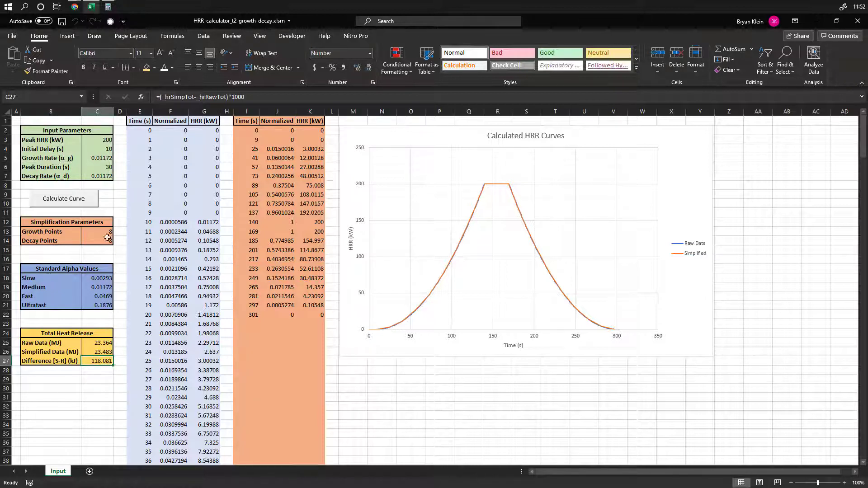
click(101, 342)
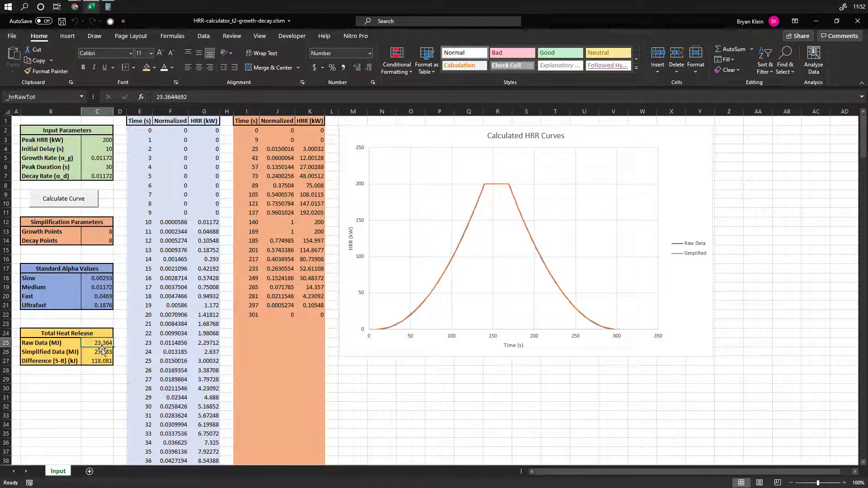
- Recalculate the curve with 2 growth and decay points, then begin entering 3
click(97, 352)
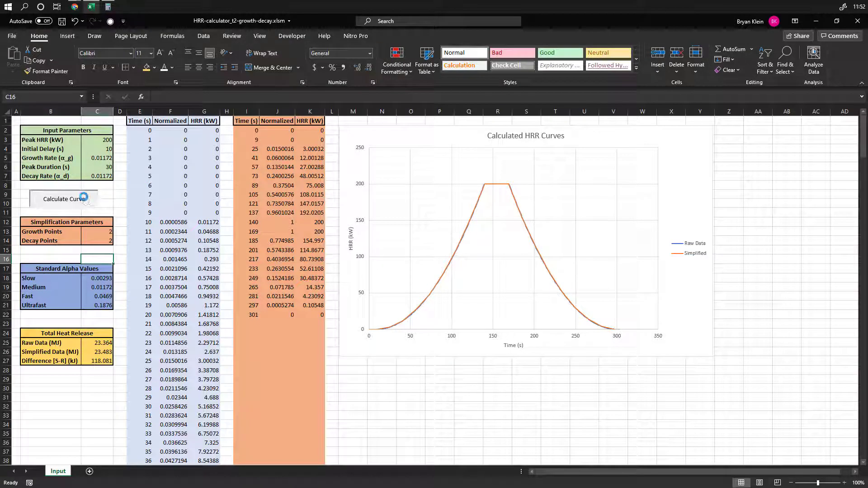
click(63, 198)
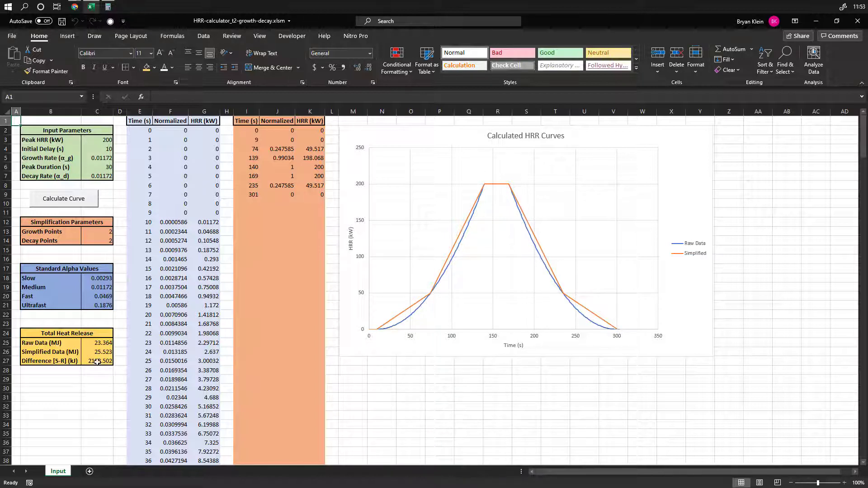
mouse_move(114, 375)
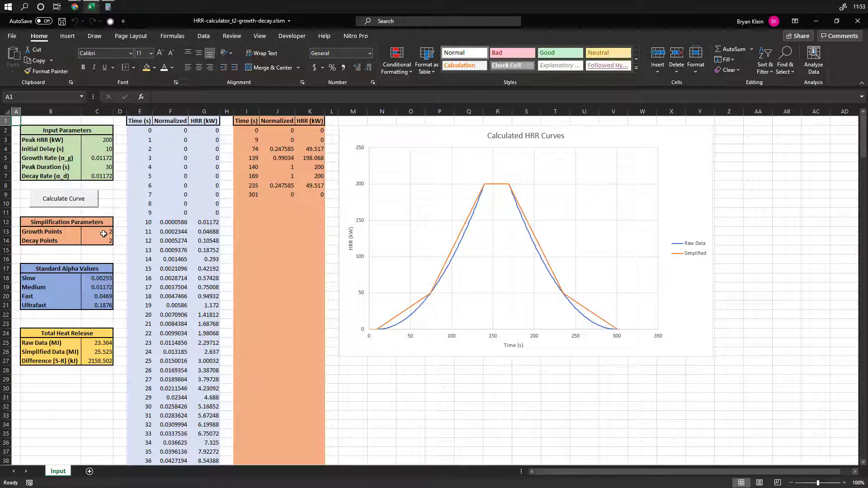
text(3)
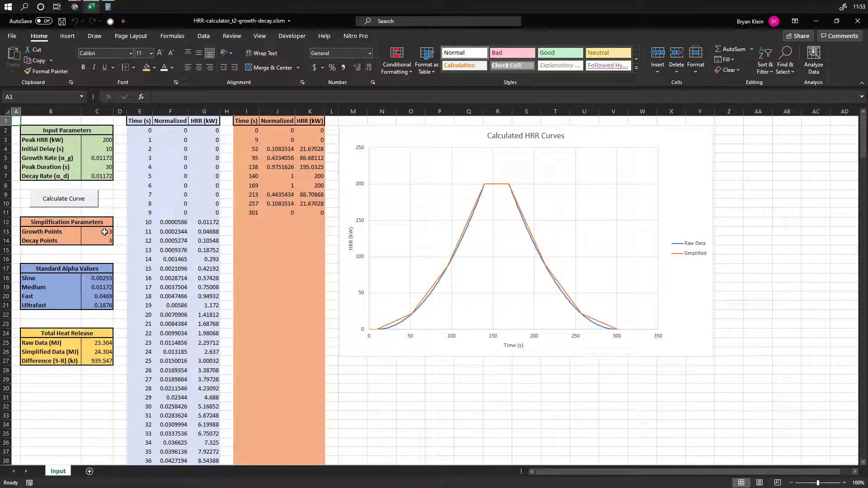
- Check the 3-point result and select the simplified time and normalized values
click(97, 240)
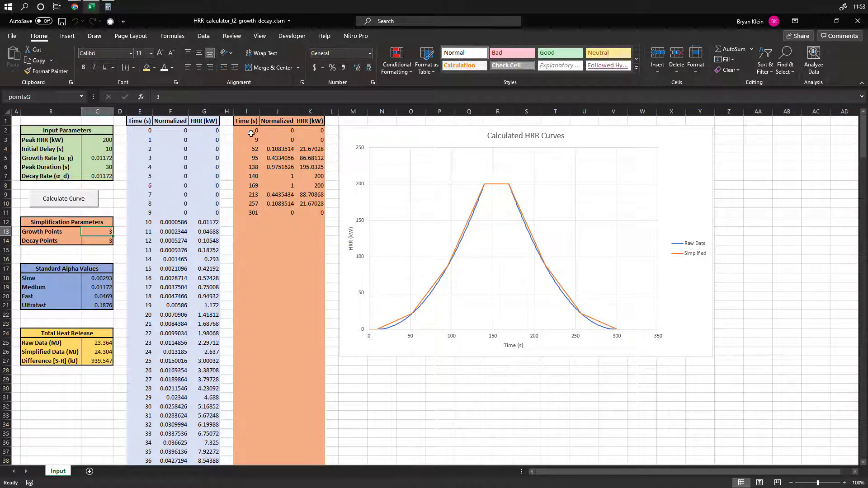
drag(247, 130, 293, 213)
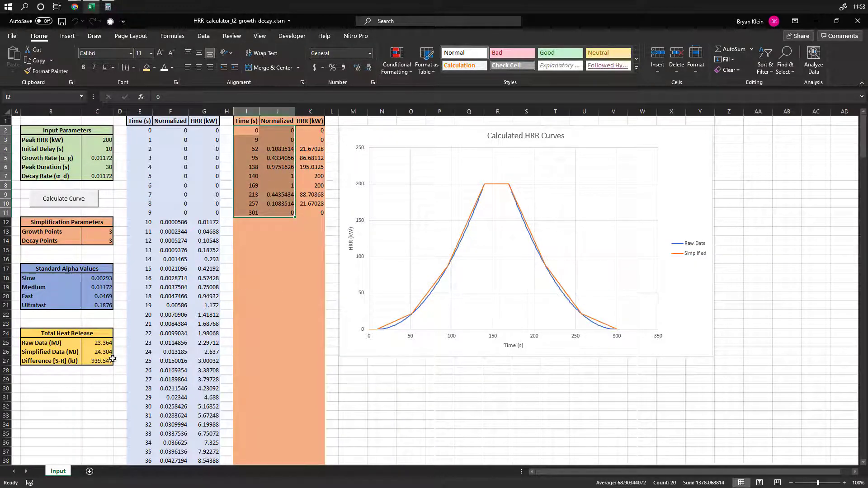
click(98, 360)
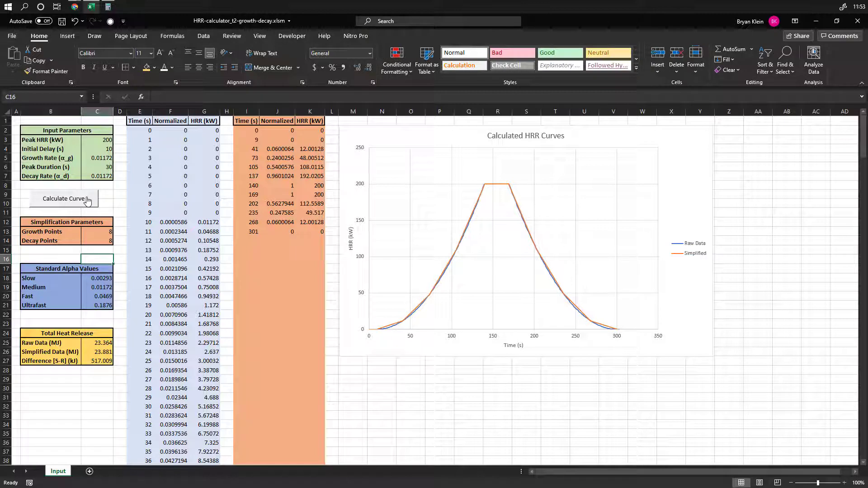
- Recalculate with 8 points per phase and select the filled simplified table
click(64, 198)
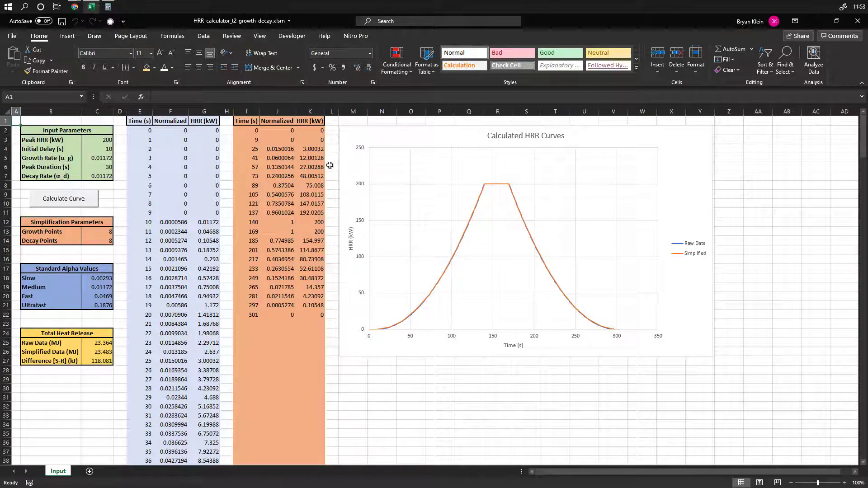
drag(246, 130, 276, 314)
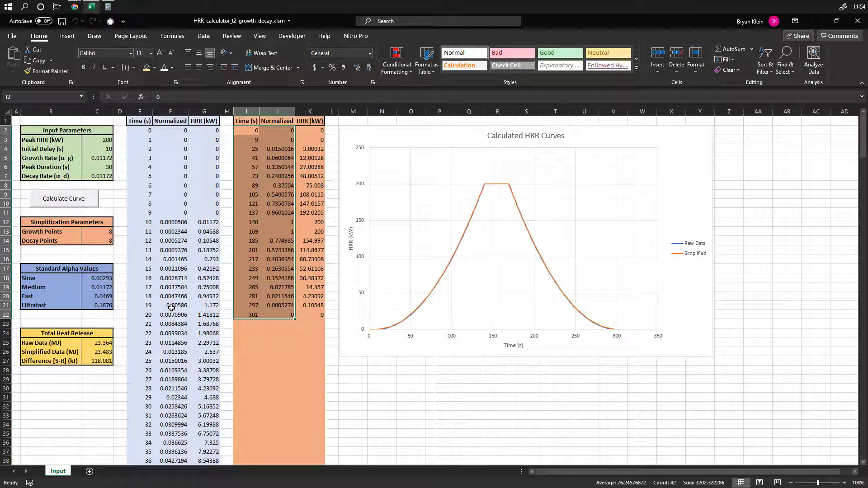
- Paste Ultrafast alpha 0.1876 into Growth Rate and Slow alpha 0.00293 into Decay Rate
click(99, 278)
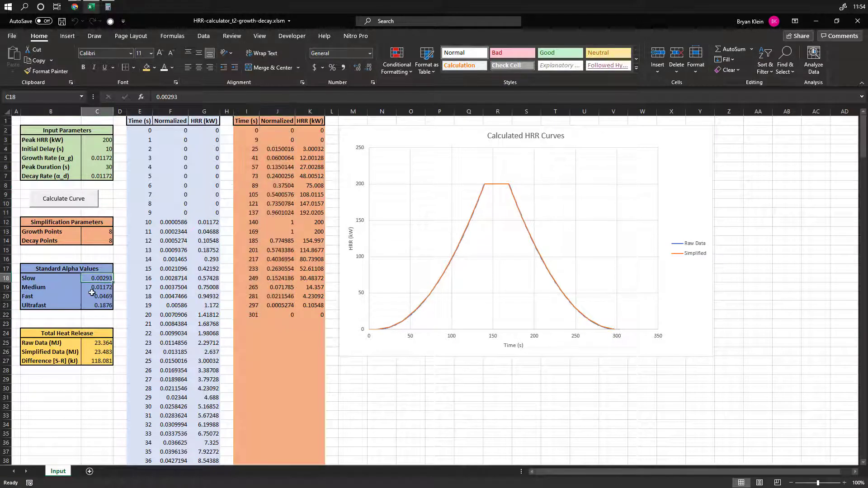
click(98, 305)
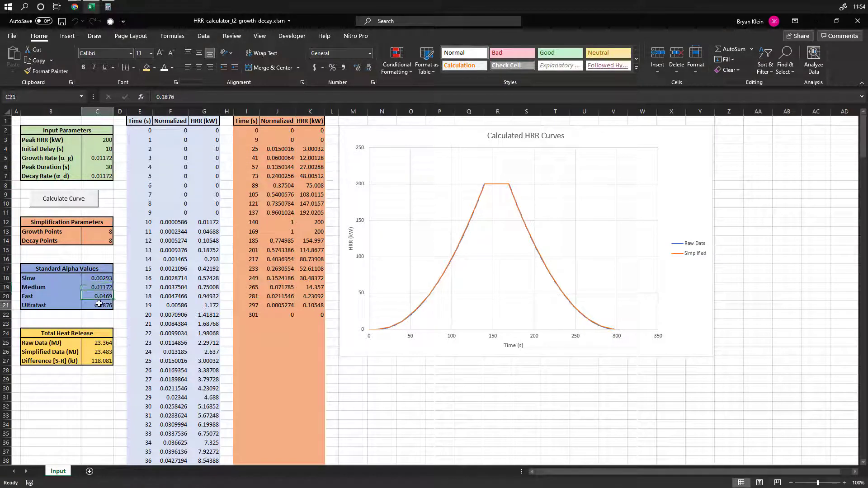
click(97, 278)
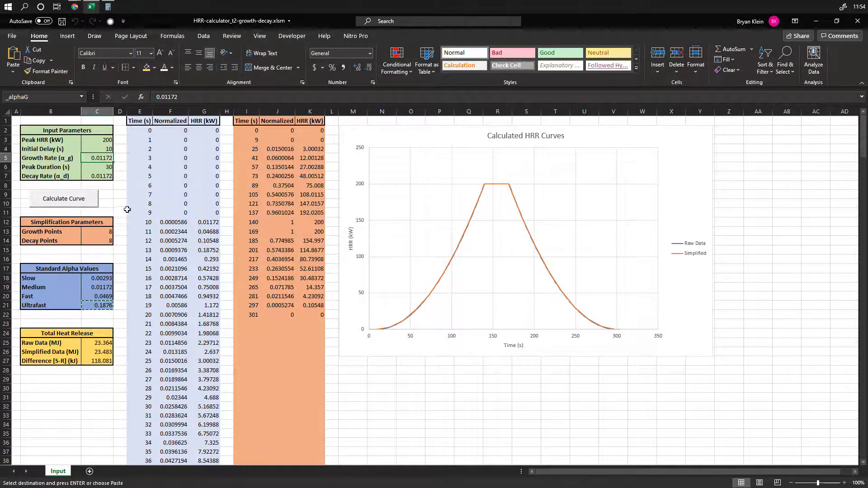
right_click(98, 158)
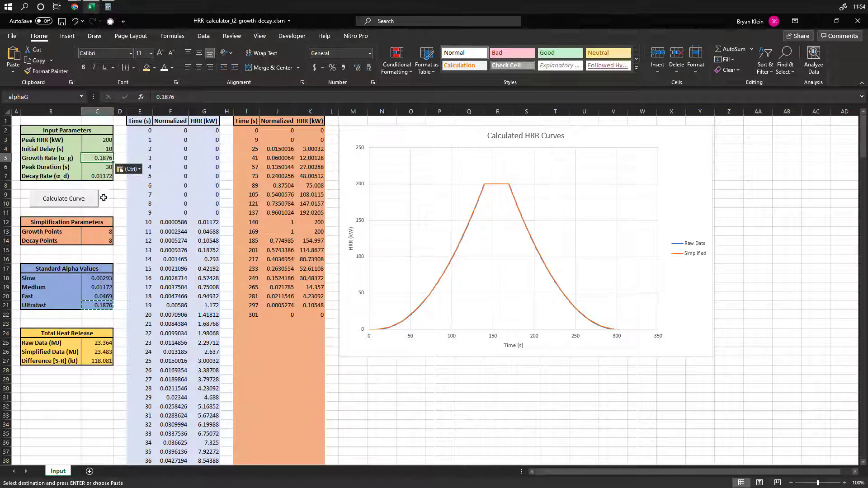
click(97, 278)
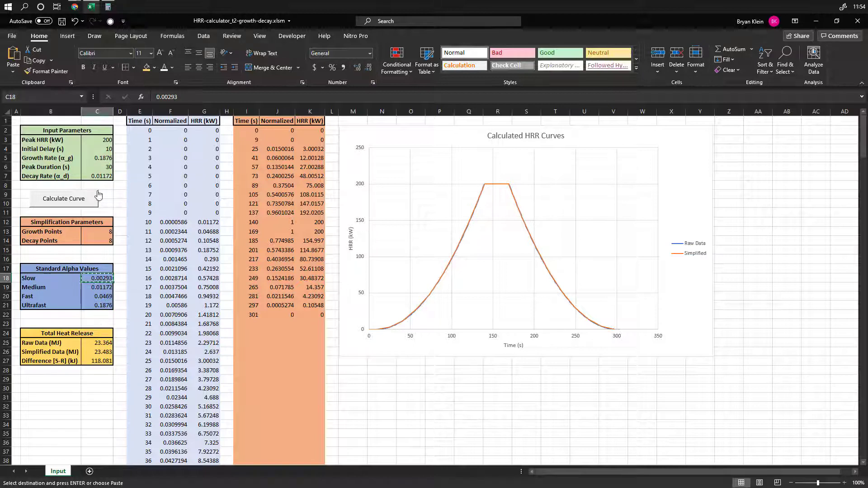
right_click(96, 176)
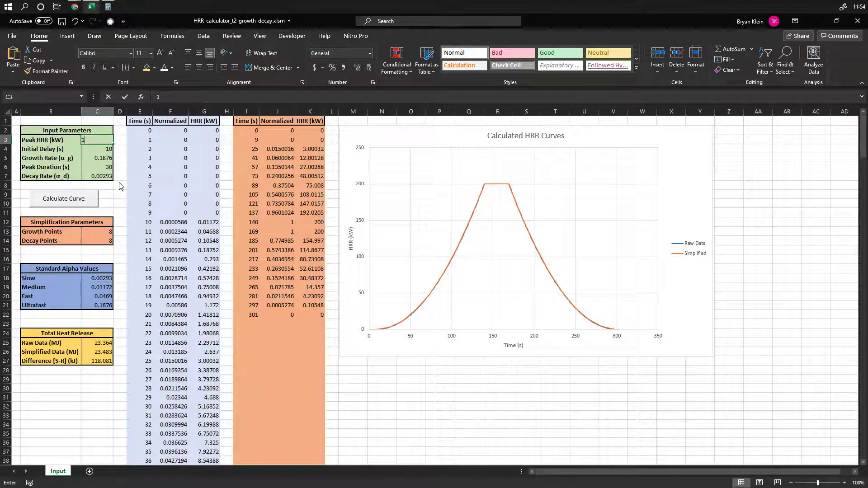
- Enter peak HRR 100 kW, initial delay 5 s and peak duration 20 s
text(100)
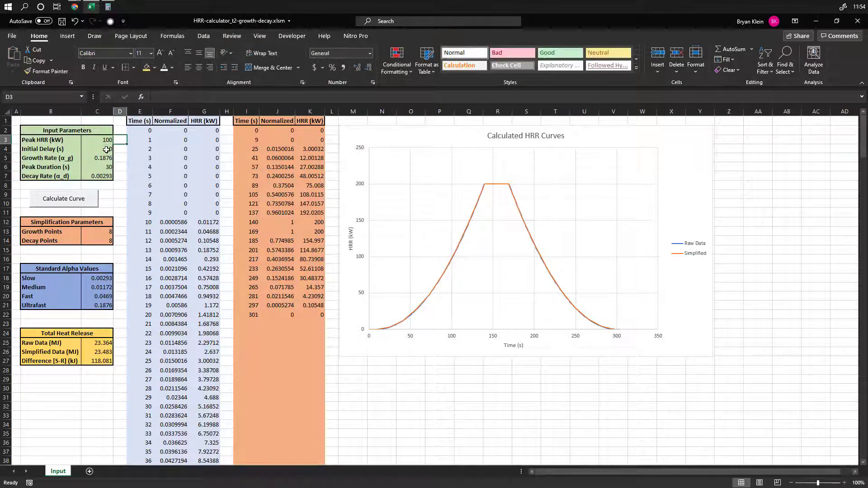
text(5)
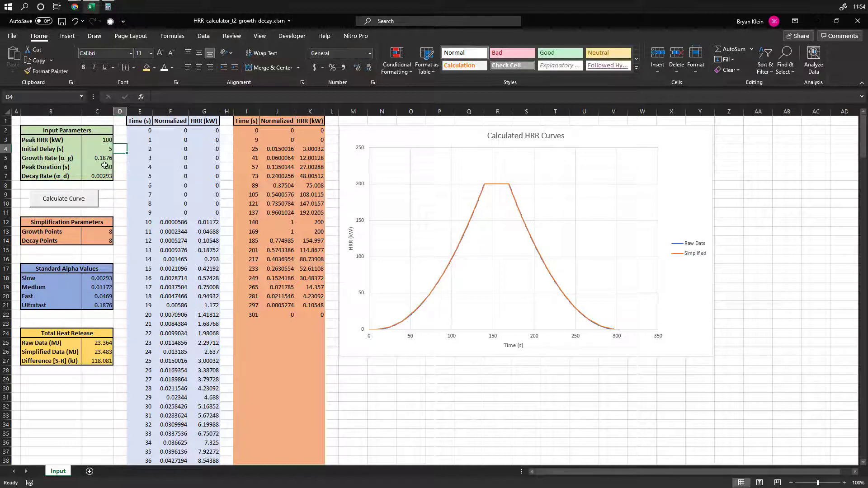
click(98, 167)
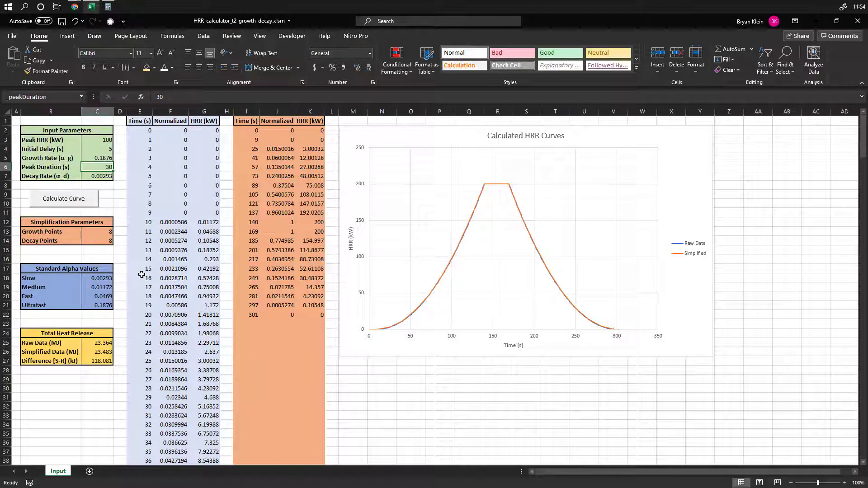
text(20)
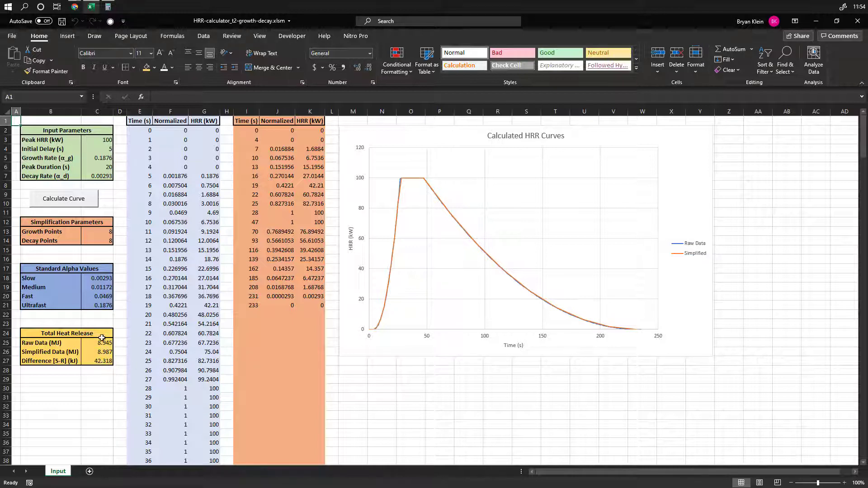
mouse_move(403, 246)
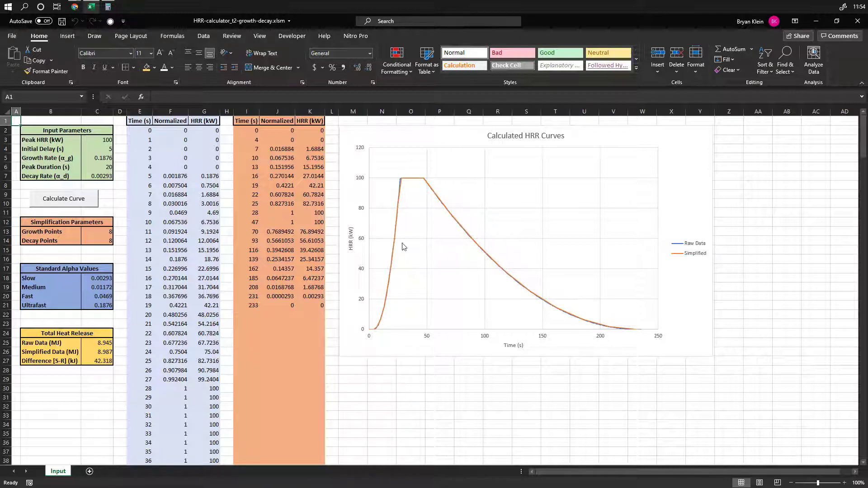
mouse_move(595, 317)
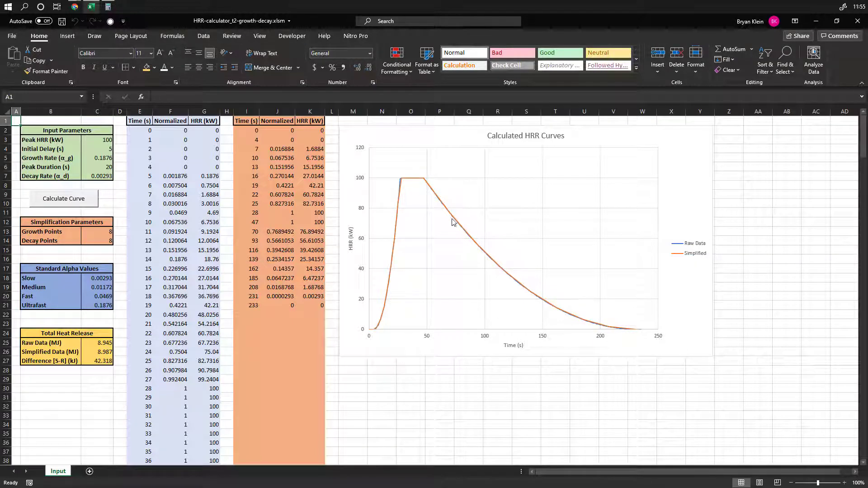
mouse_move(116, 315)
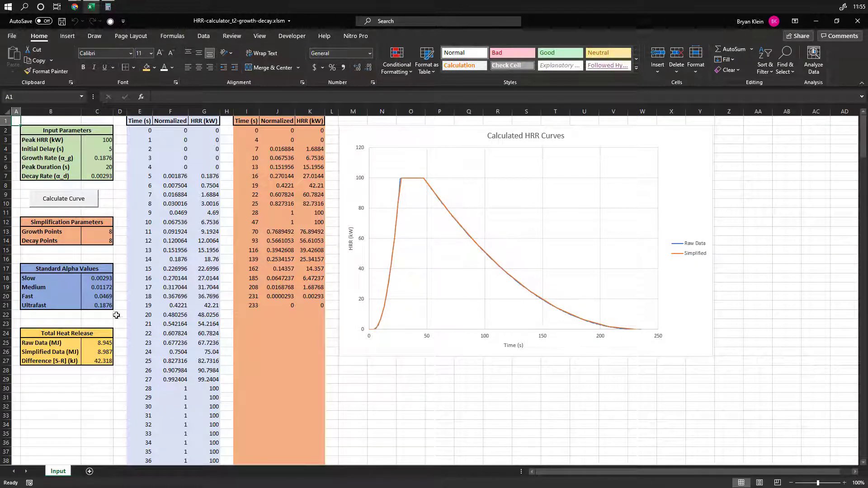
mouse_move(108, 360)
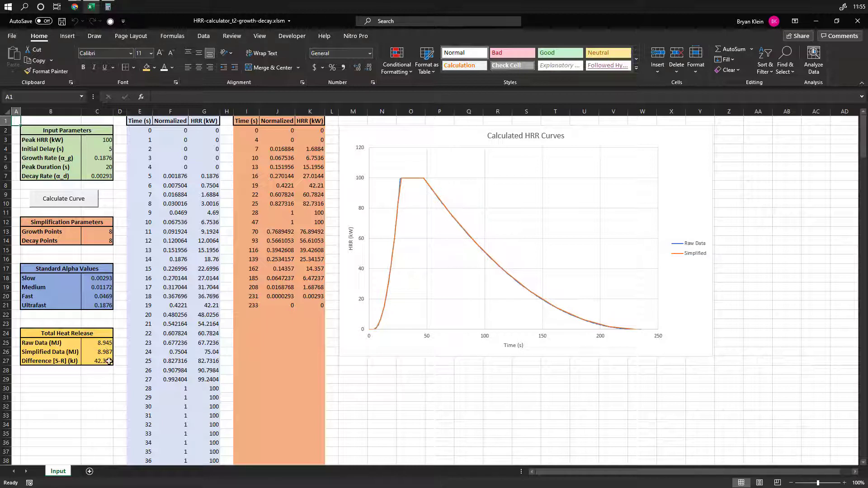
- Select the Growth Points cell to change the point count
click(96, 240)
text(4)
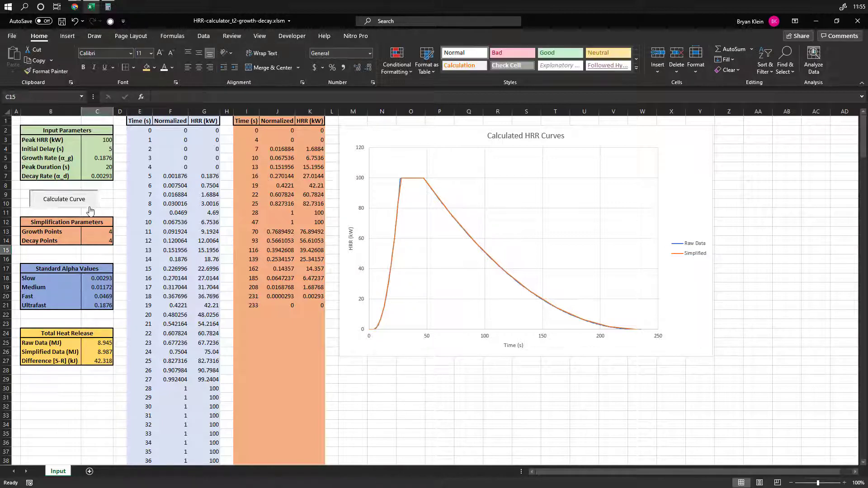
- Recalculate the curve with 4 growth and decay points and save the workbook
click(63, 198)
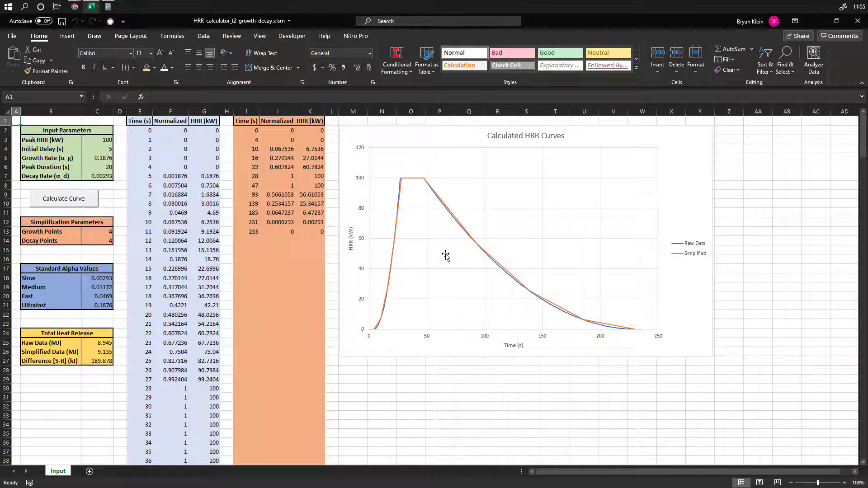
click(62, 21)
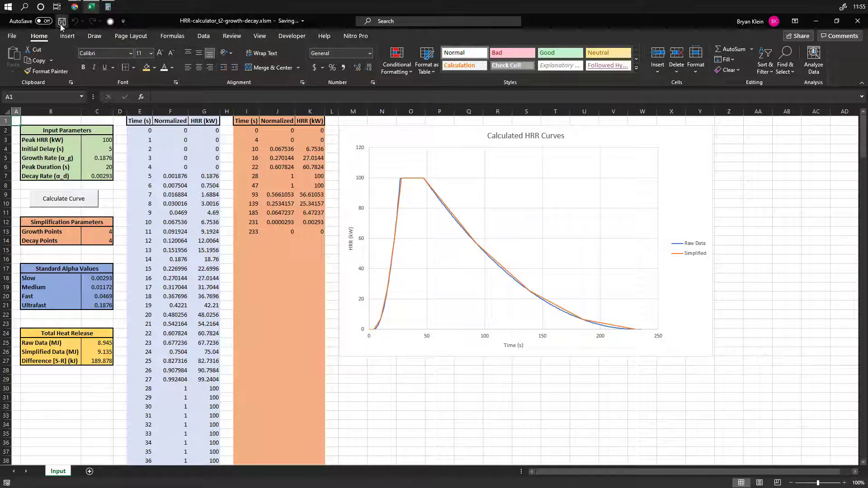
- Open Macros from the Developer tab and select the HRR_Calc macro
click(292, 35)
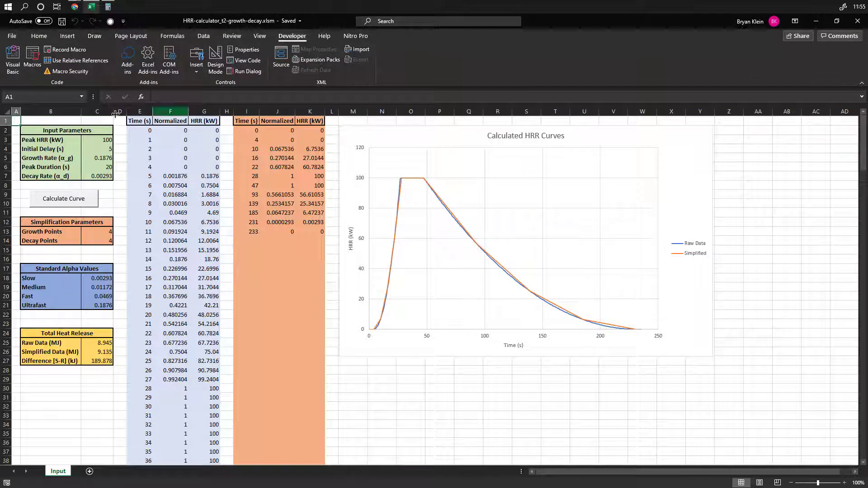
click(32, 58)
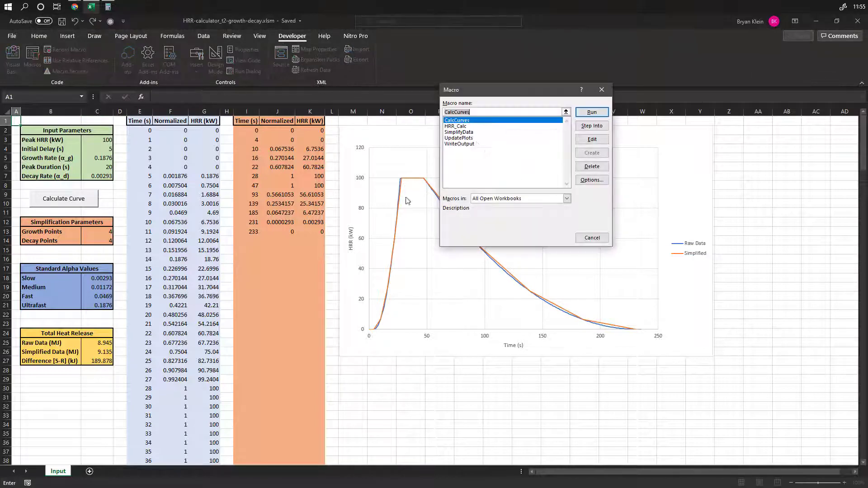
click(456, 126)
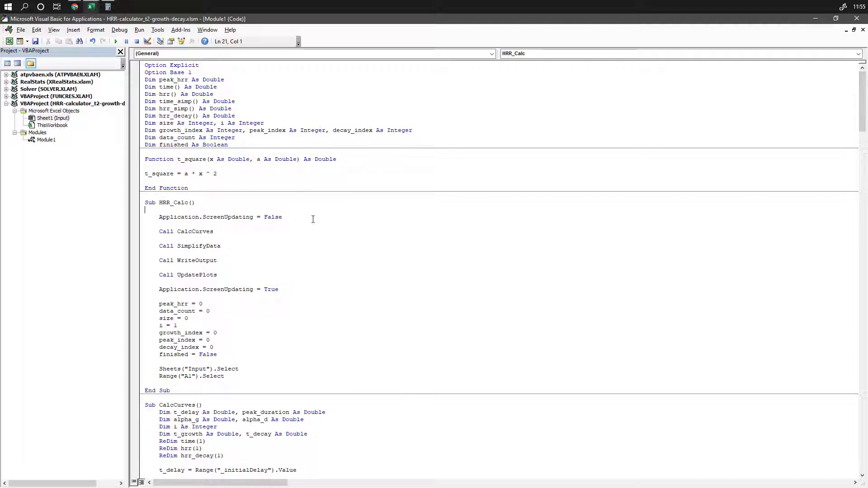
- Scroll Module1 past CalcCurves, SimplifyData and WriteOutput to the UpdatePlots routine
scroll(down, 3)
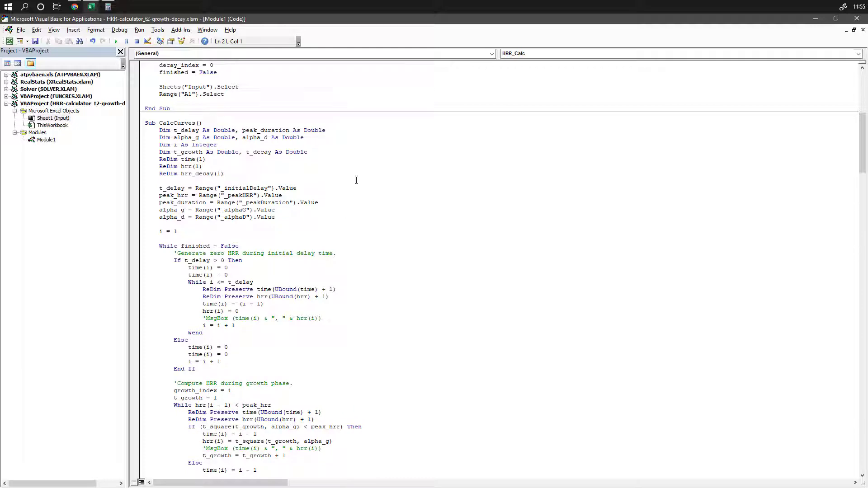
scroll(down, 3)
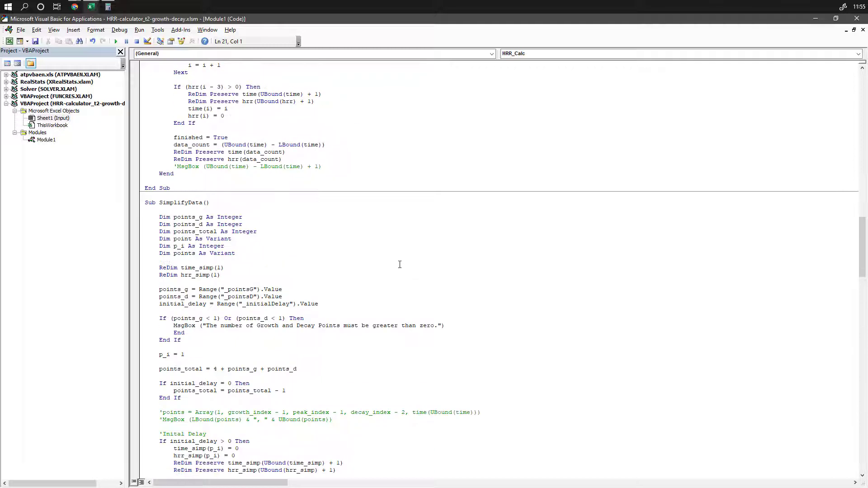
scroll(down, 3)
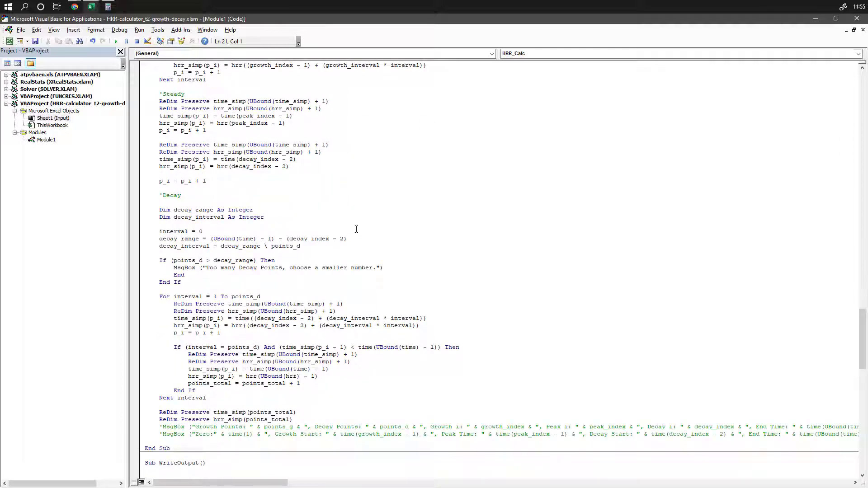
scroll(down, 3)
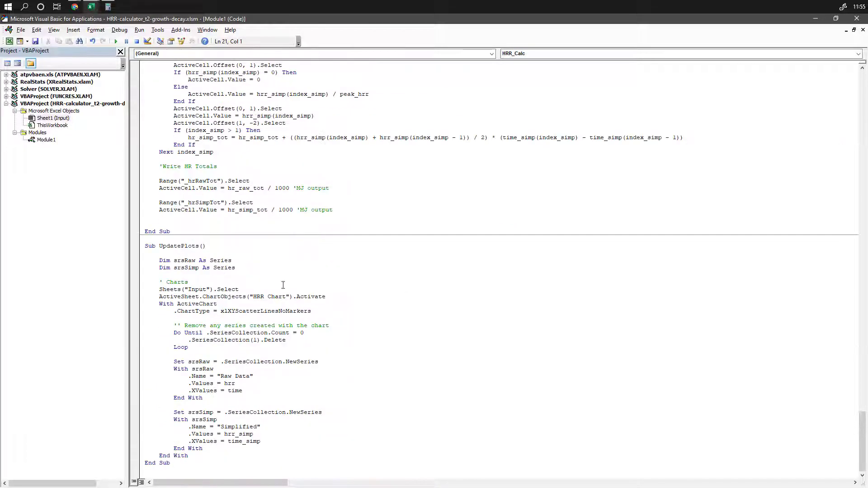